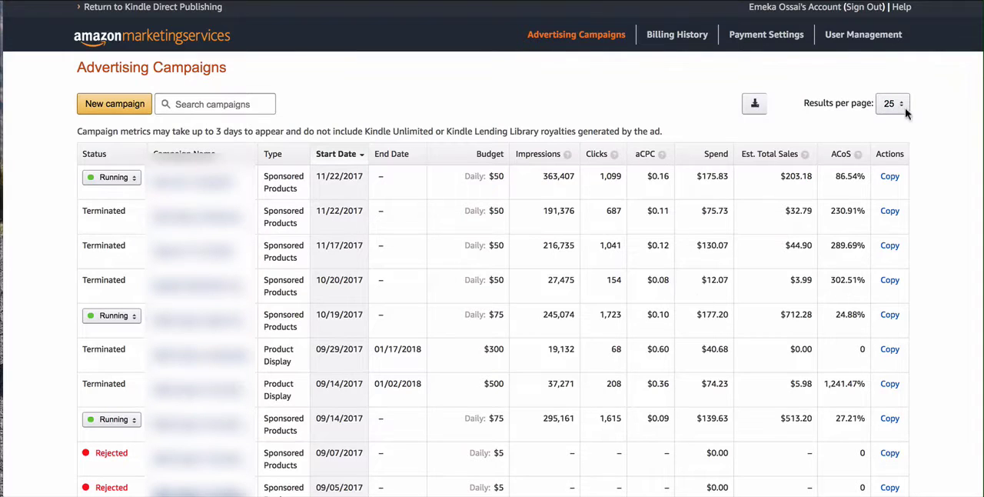
mouse_move(911, 175)
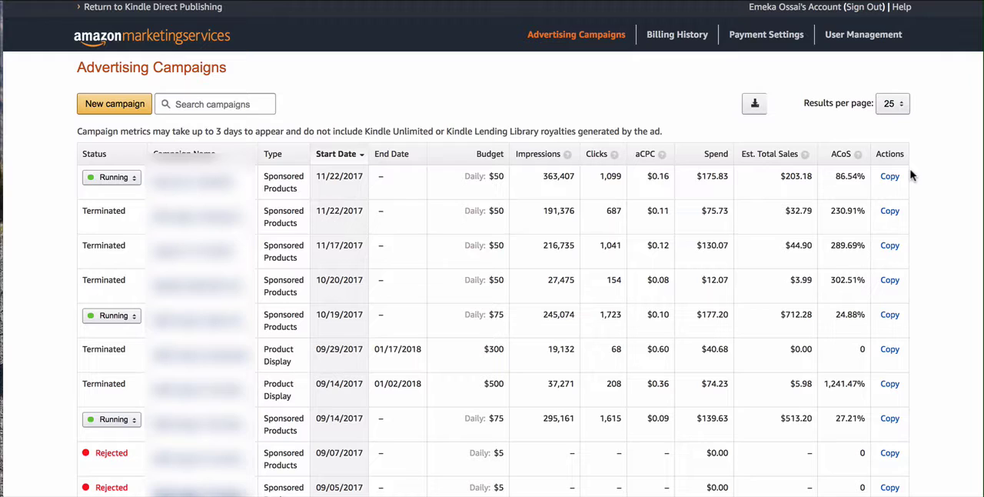
mouse_move(840, 196)
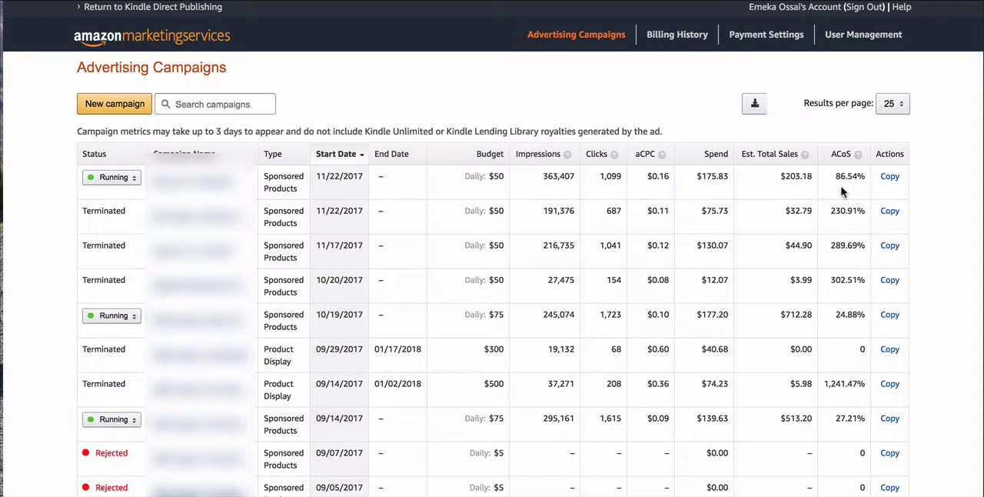
mouse_move(830, 192)
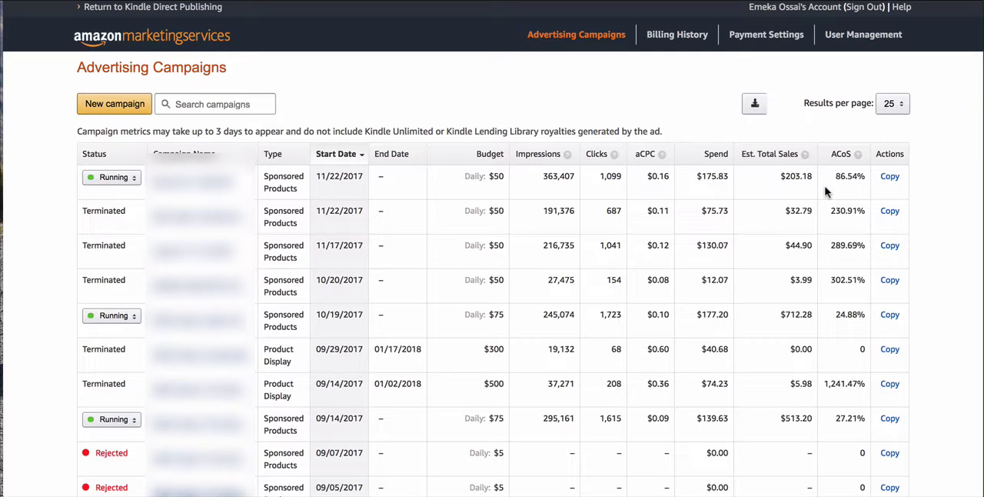
mouse_move(832, 192)
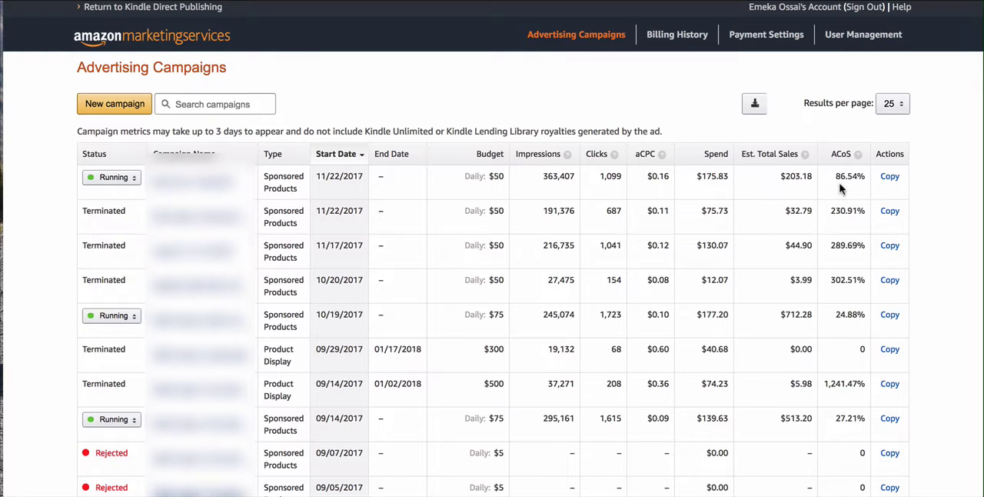
mouse_move(804, 193)
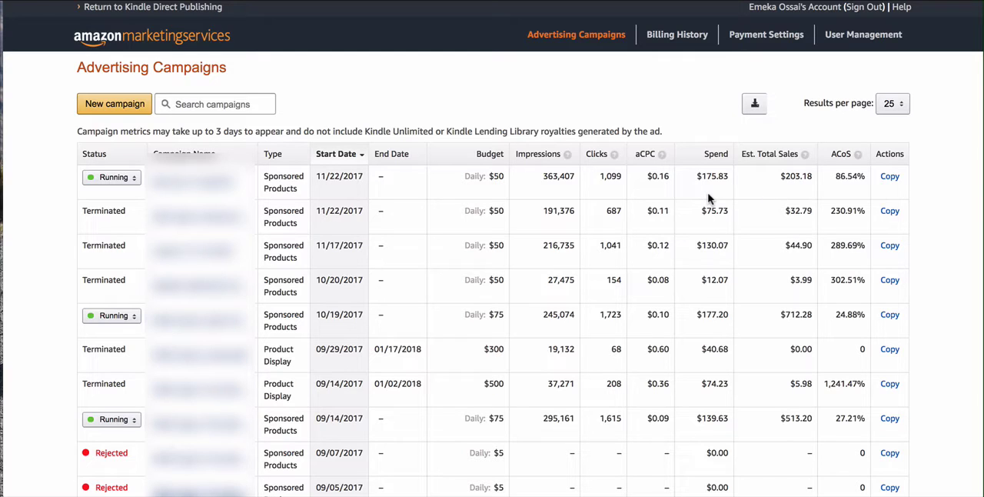
mouse_move(836, 187)
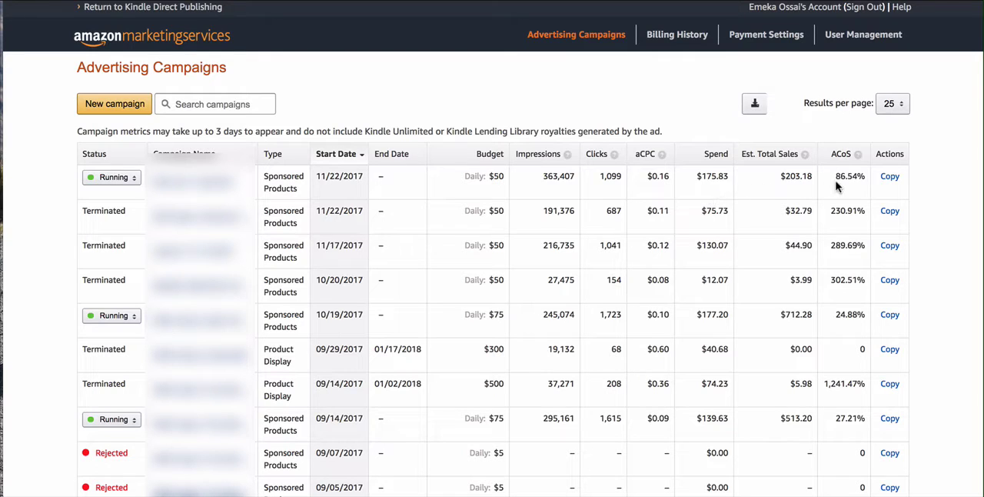
mouse_move(845, 187)
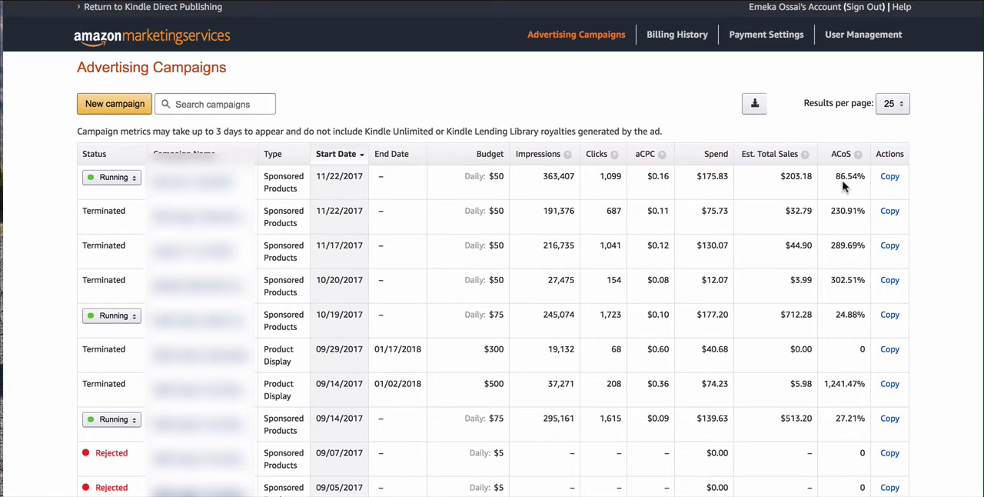
mouse_move(835, 188)
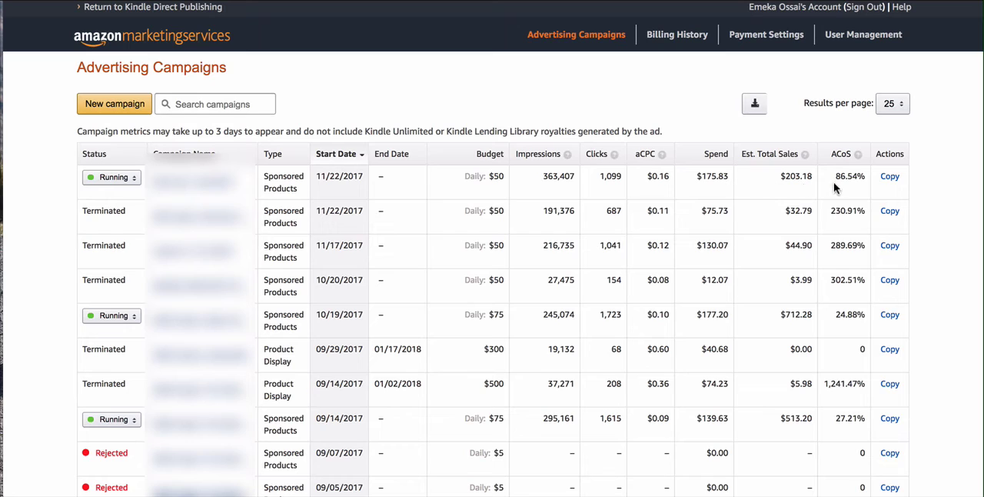
mouse_move(825, 191)
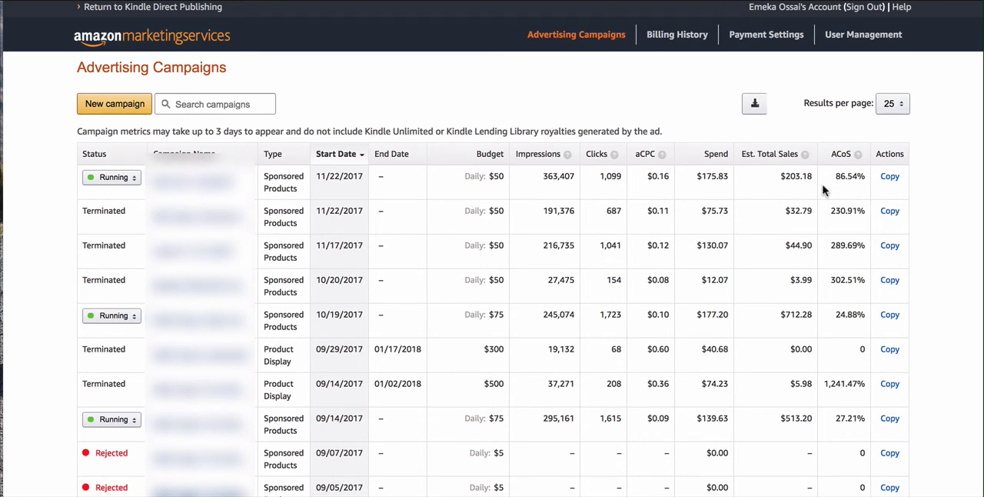
mouse_move(855, 199)
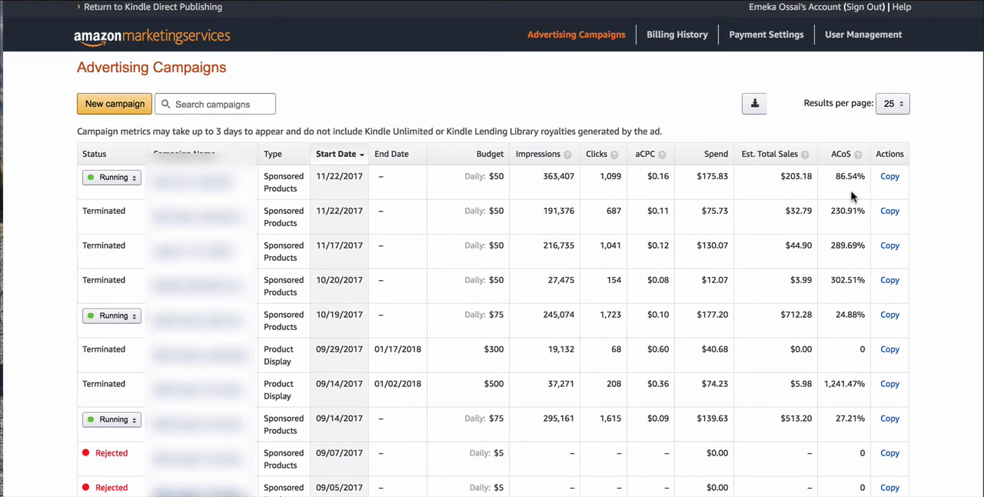